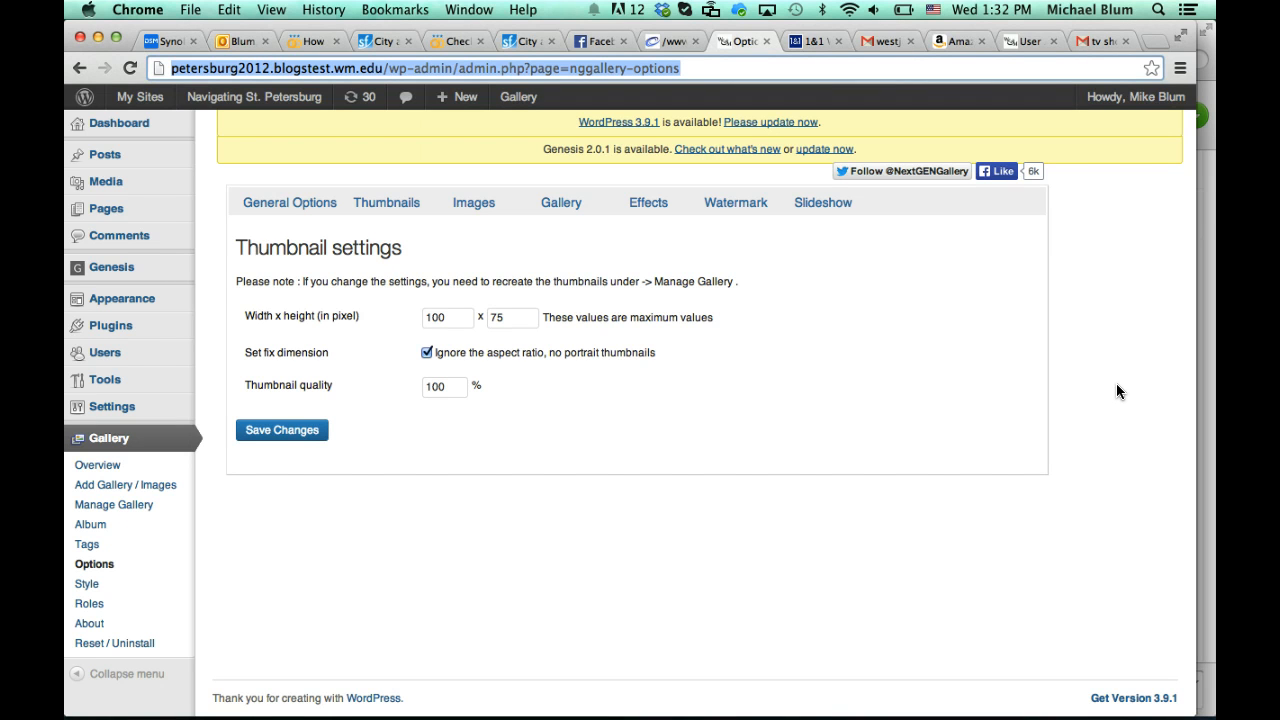
{"action": "mouse_move", "coordinate": [490, 148]}
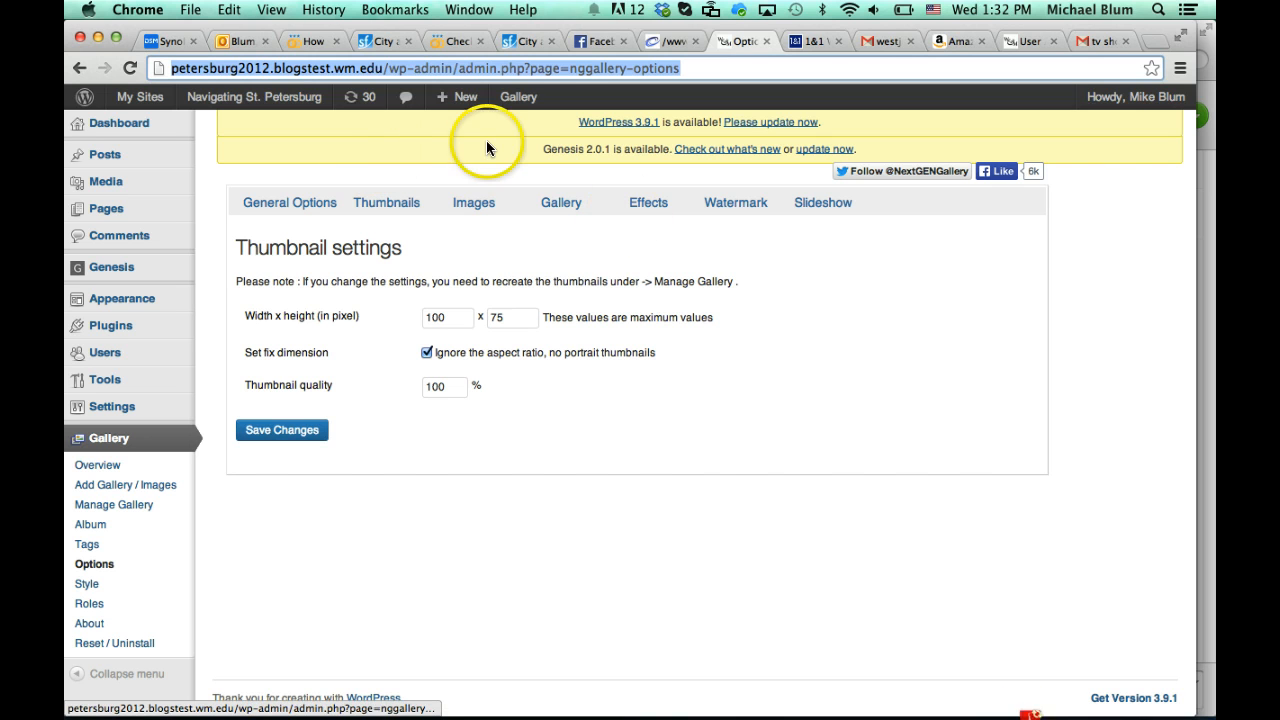
{"action": "mouse_move", "coordinate": [832, 108]}
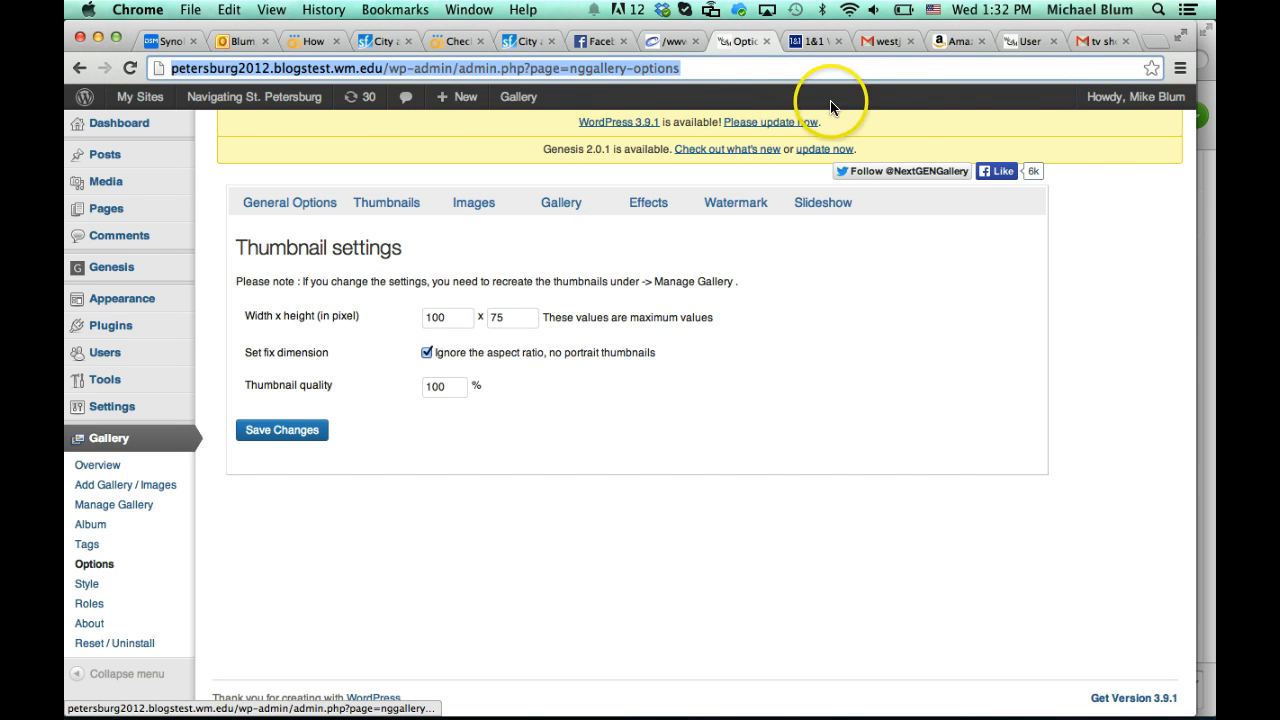
{"action": "mouse_move", "coordinate": [1134, 110]}
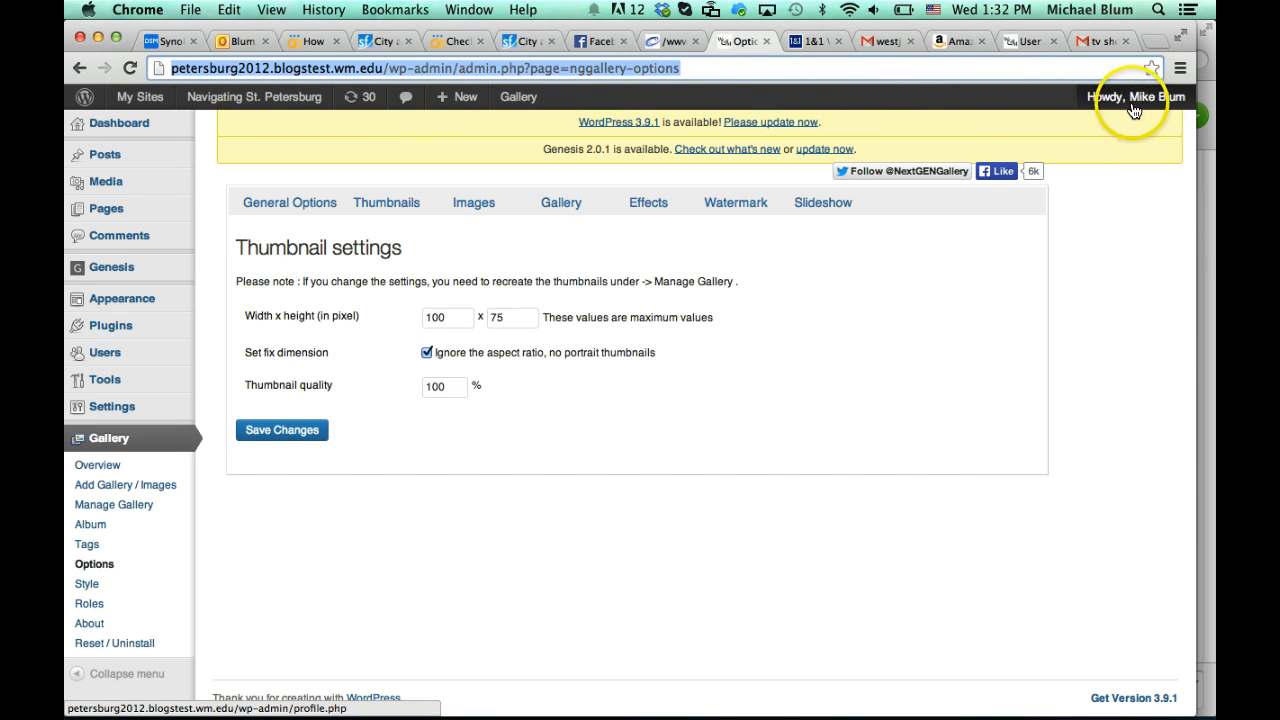
Reach your own profile editing page via the Howdy menu's Edit My Profile option.
{"action": "left_click", "coordinate": [1136, 96]}
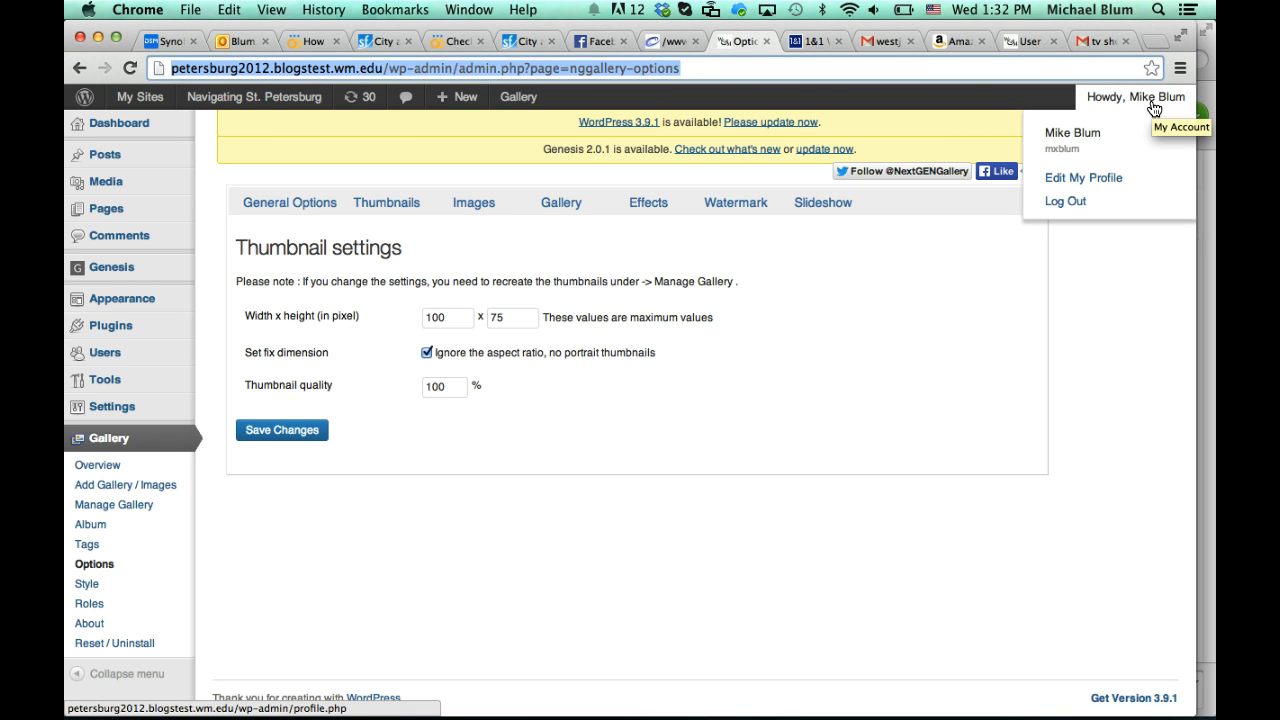
{"action": "mouse_move", "coordinate": [1098, 178]}
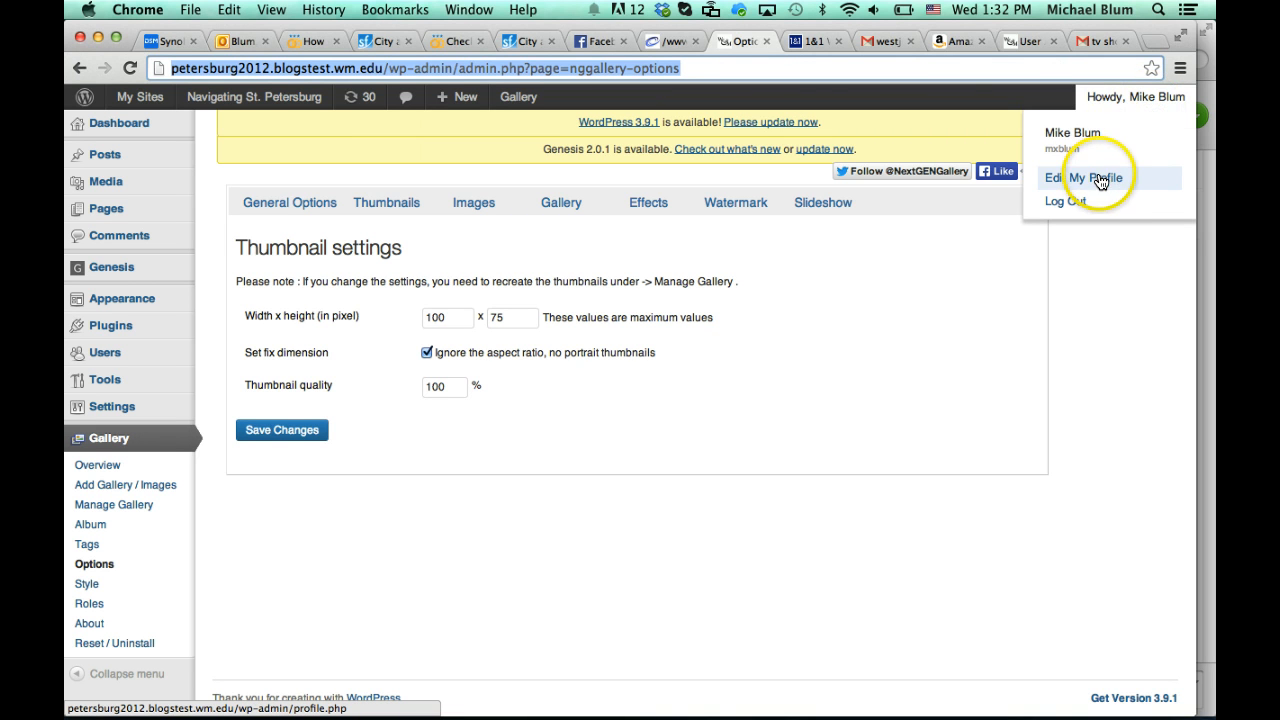
{"action": "left_click", "coordinate": [1084, 176]}
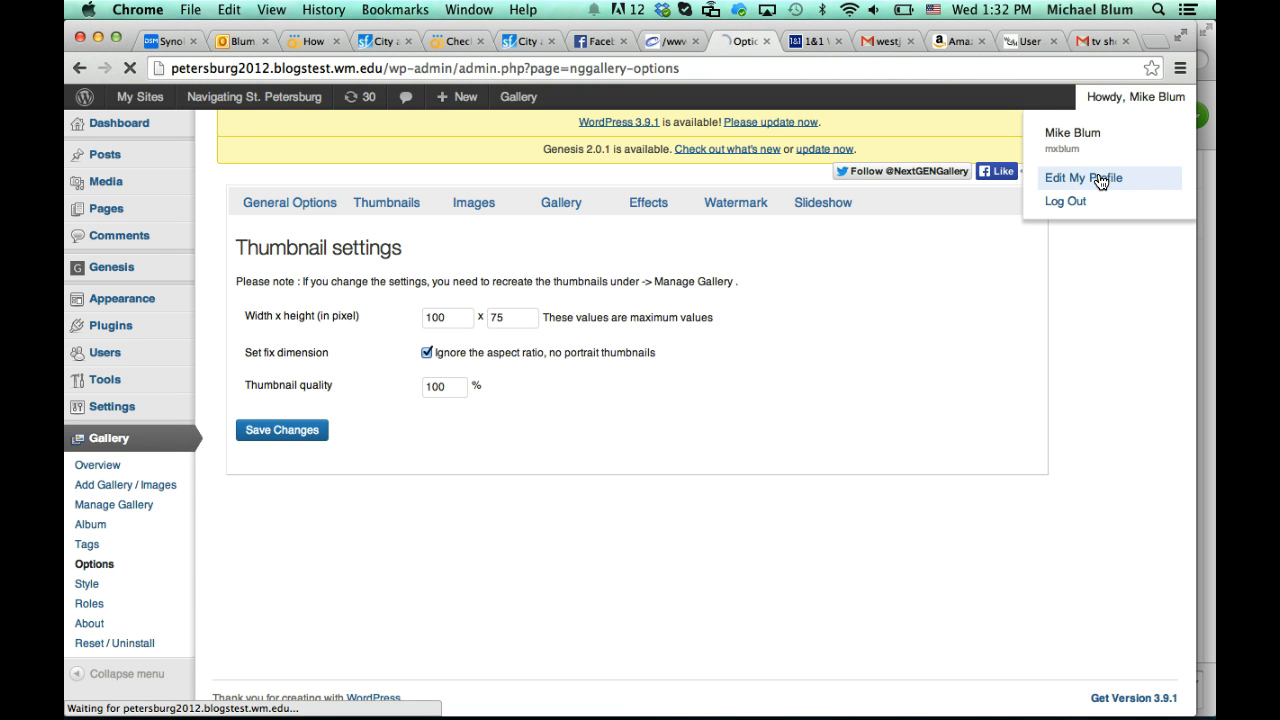
{"action": "left_click", "coordinate": [1084, 176]}
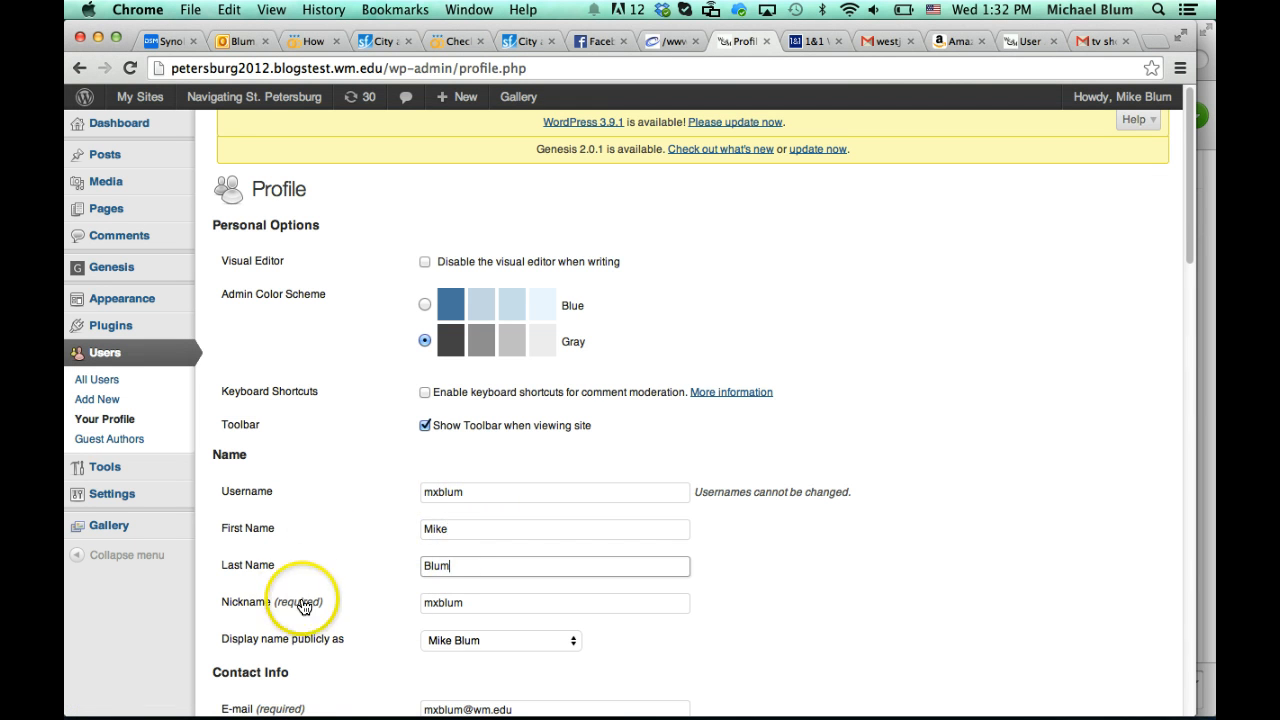
Scroll down the profile form past the name fields to the Update Profile button.
{"action": "scroll", "scroll_direction": "down", "scroll_amount": 3}
{"action": "type", "text": "chael"}
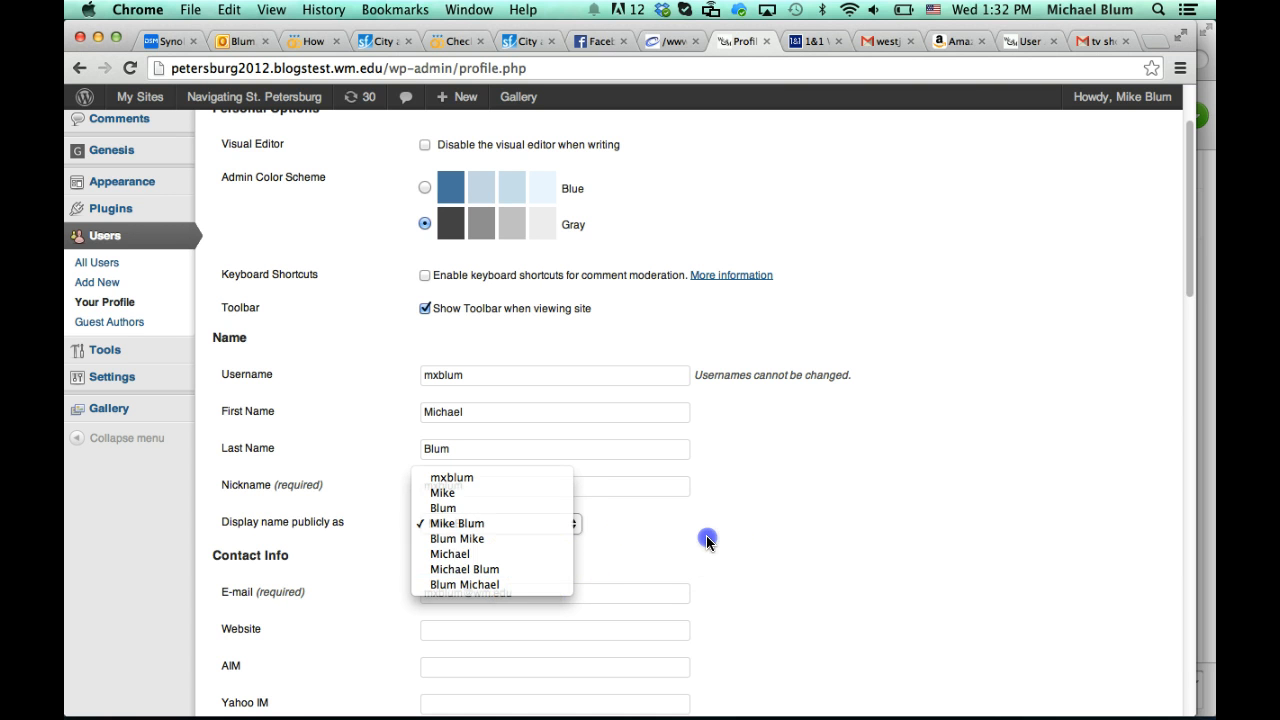
{"action": "scroll", "scroll_direction": "down", "scroll_amount": 3}
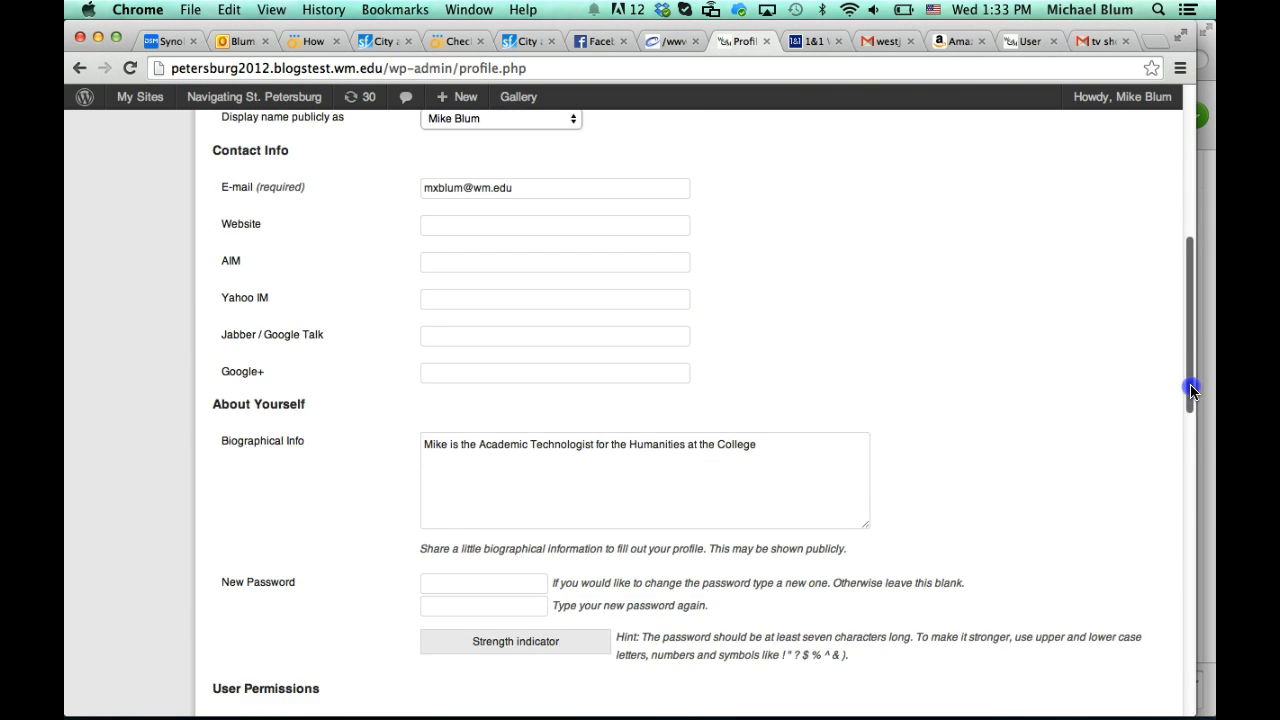
{"action": "scroll", "scroll_direction": "down", "scroll_amount": 3}
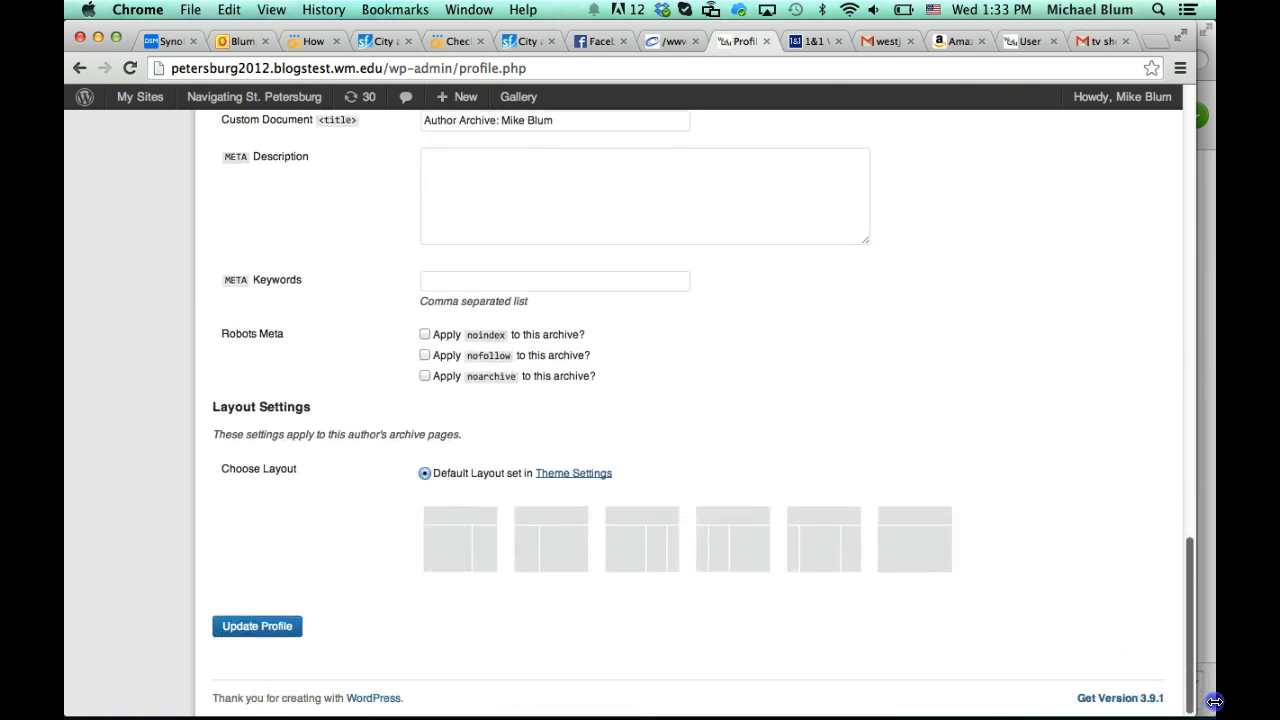